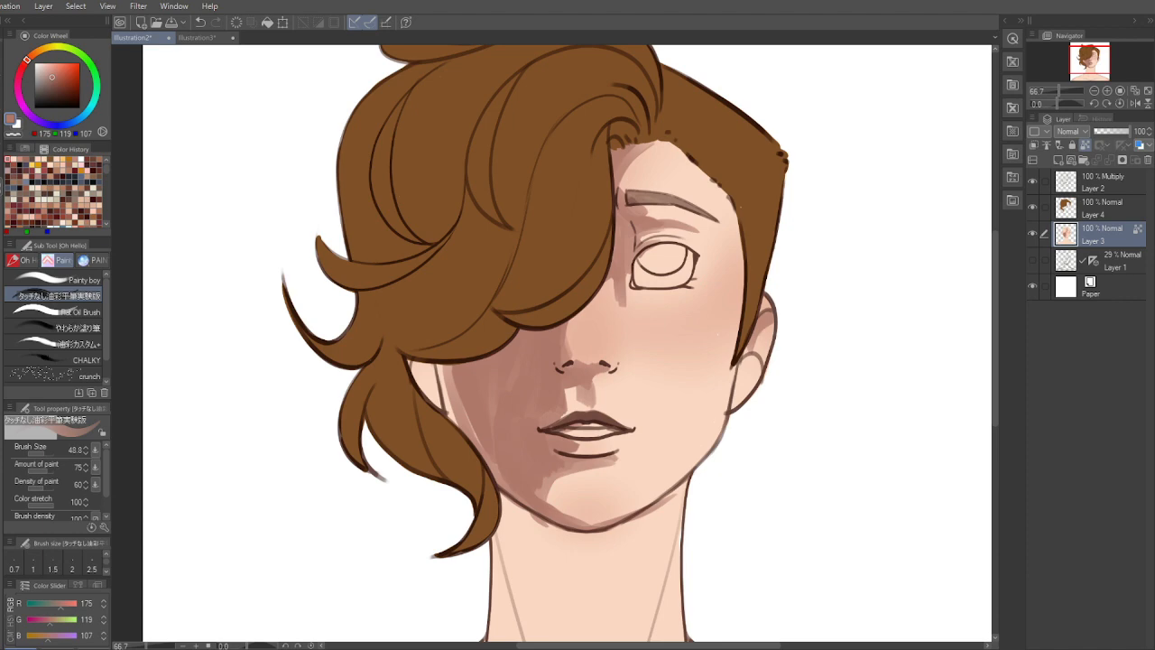
Step: Scroll the canvas while painting skin shadows and hair tones on Layer 3
scroll(down, 3)
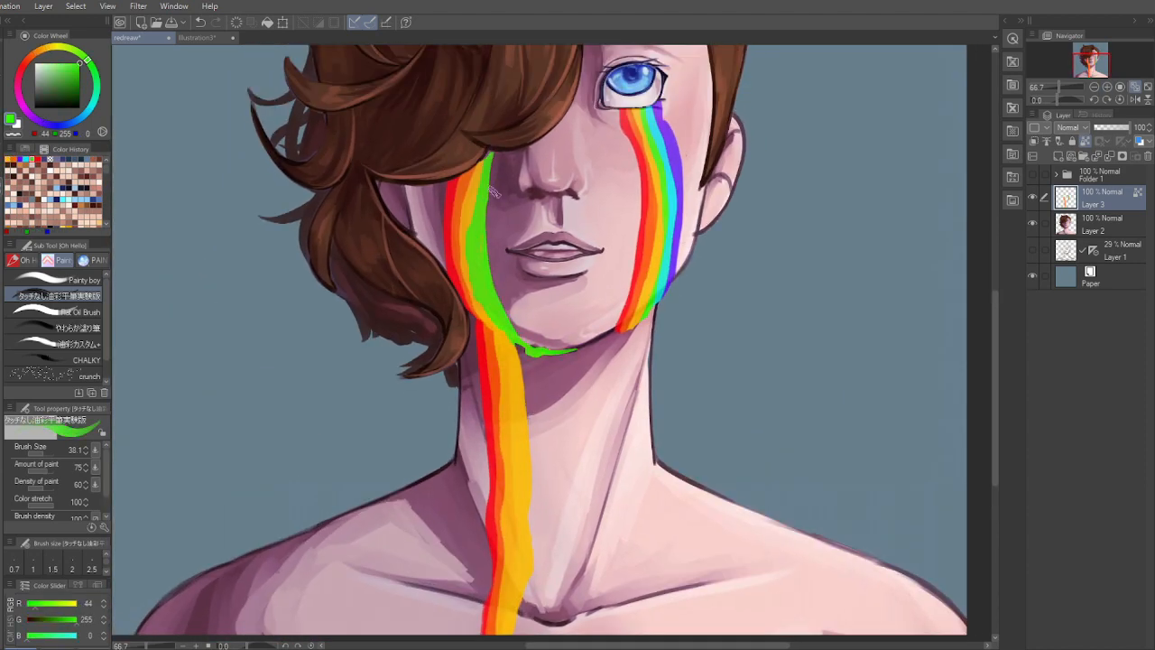
Step: Zoom out in the Navigator to view the whole portrait with its rainbow tears
click(1095, 87)
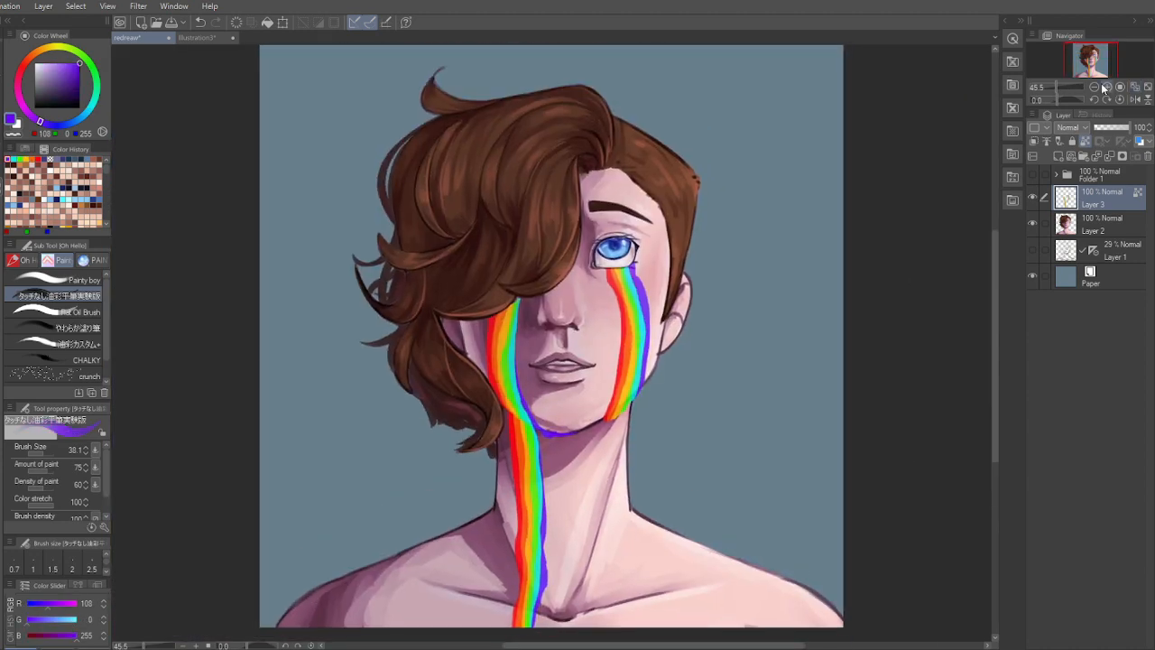